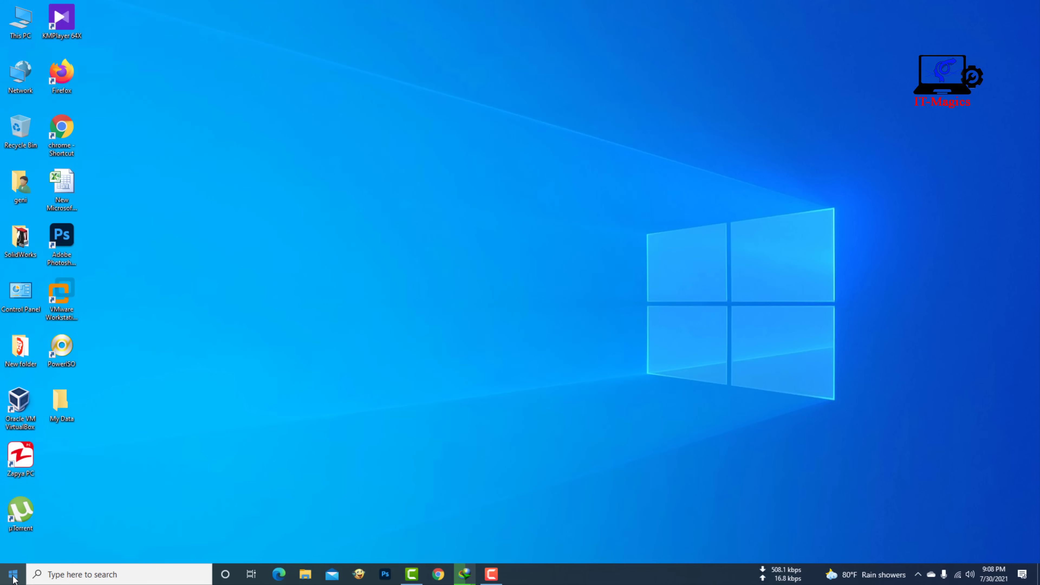
mouse_move(89, 493)
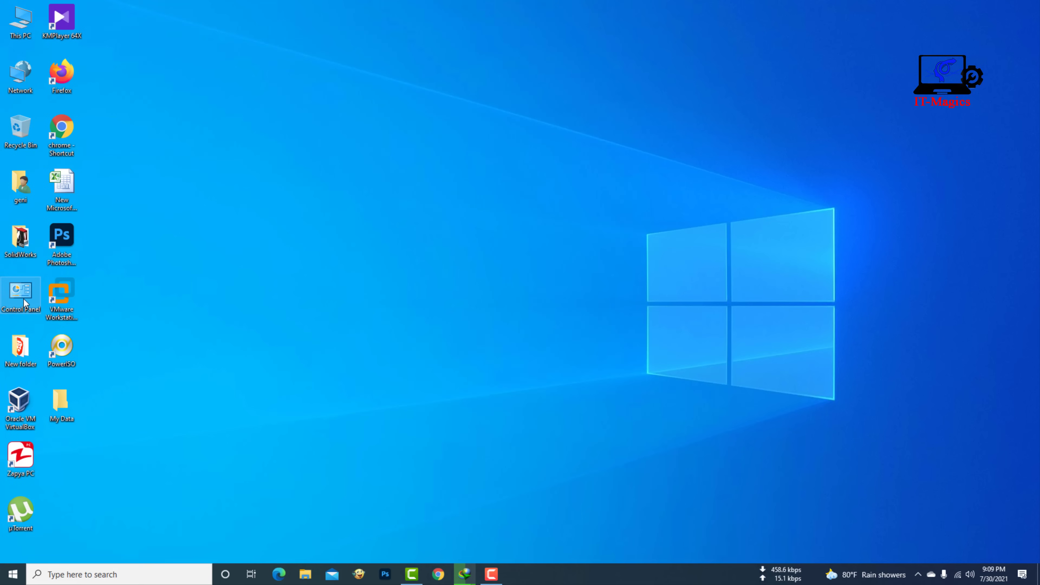
Step: Launch Control Panel, switch View by to Large icons and maximize the window
double_click(21, 295)
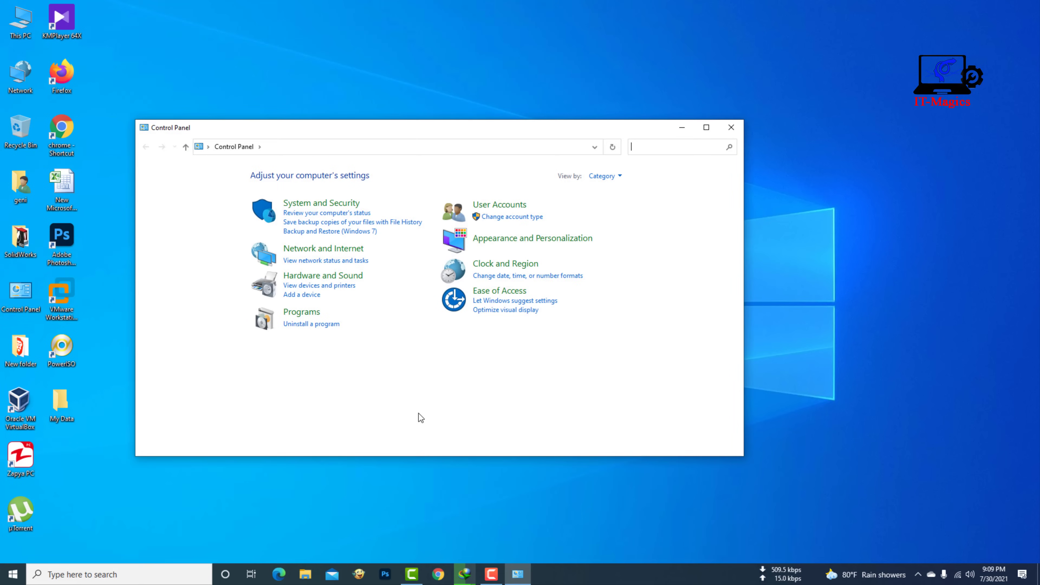
mouse_move(603, 176)
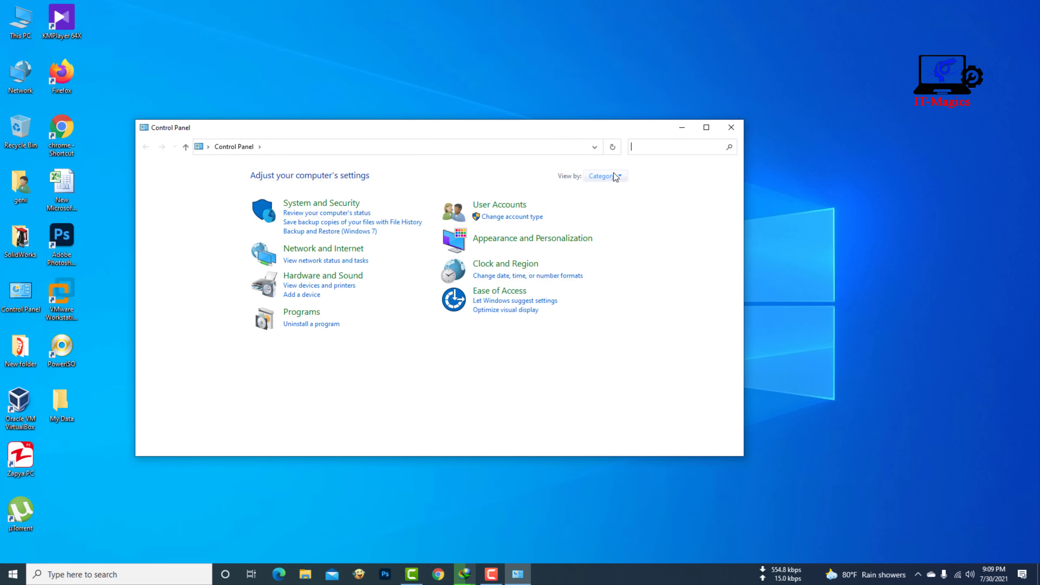
left_click(605, 175)
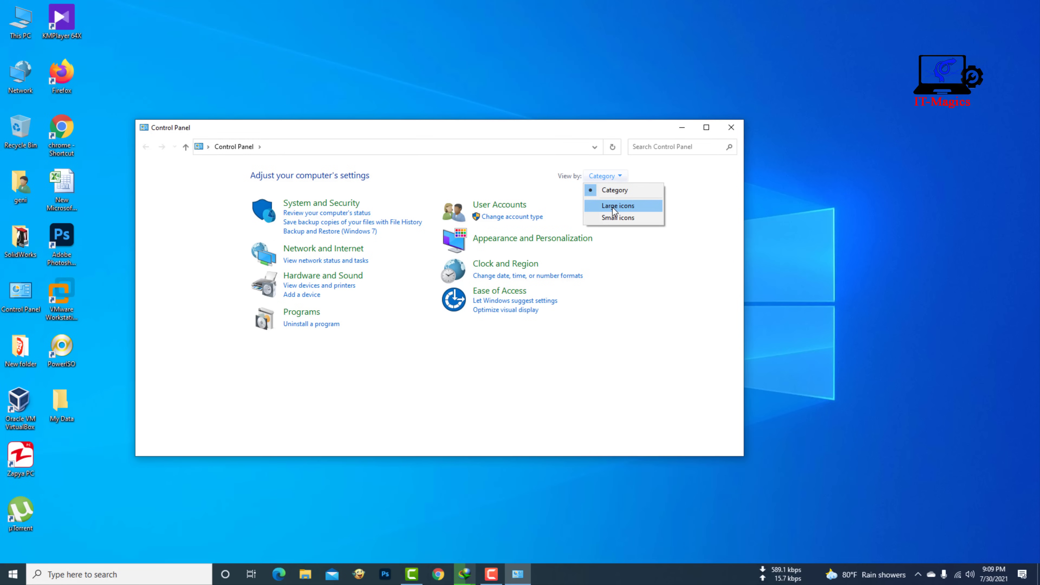
left_click(617, 204)
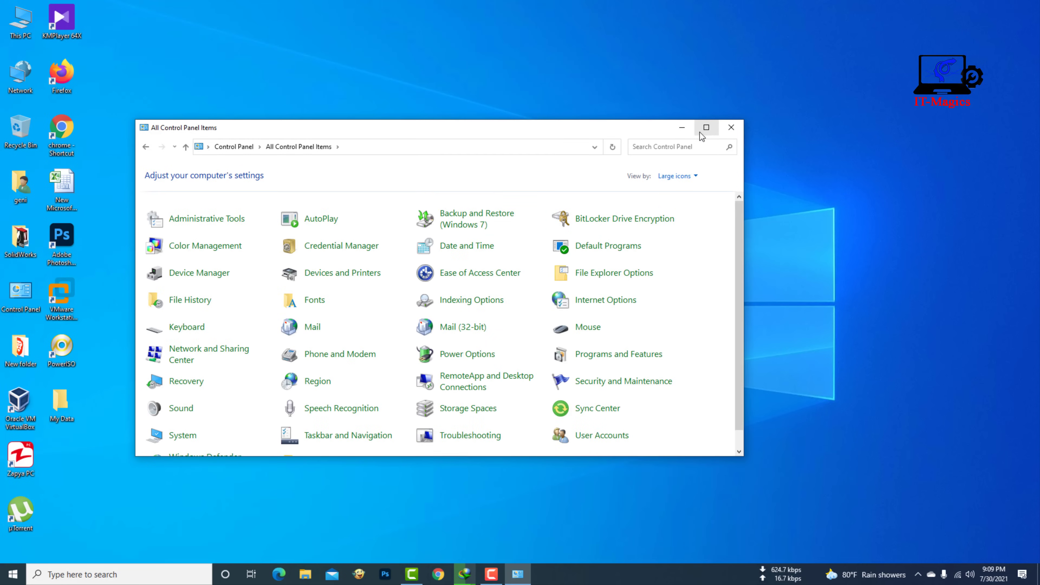
left_click(706, 128)
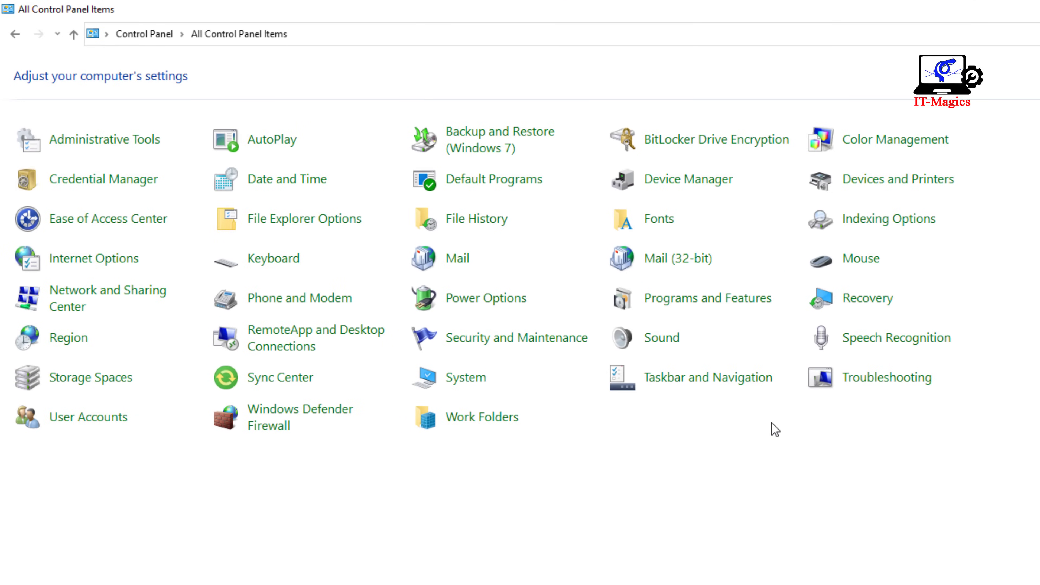
mouse_move(661, 337)
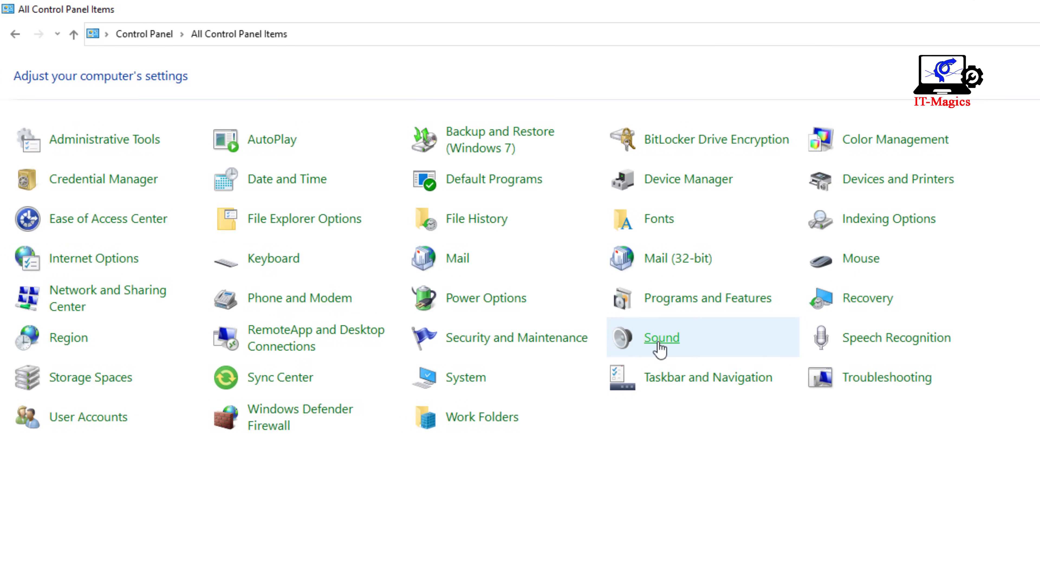
Step: From Sound's Recording devices, choose Configure Speech Recognition on Microphone (Realtek Audio)
left_click(661, 337)
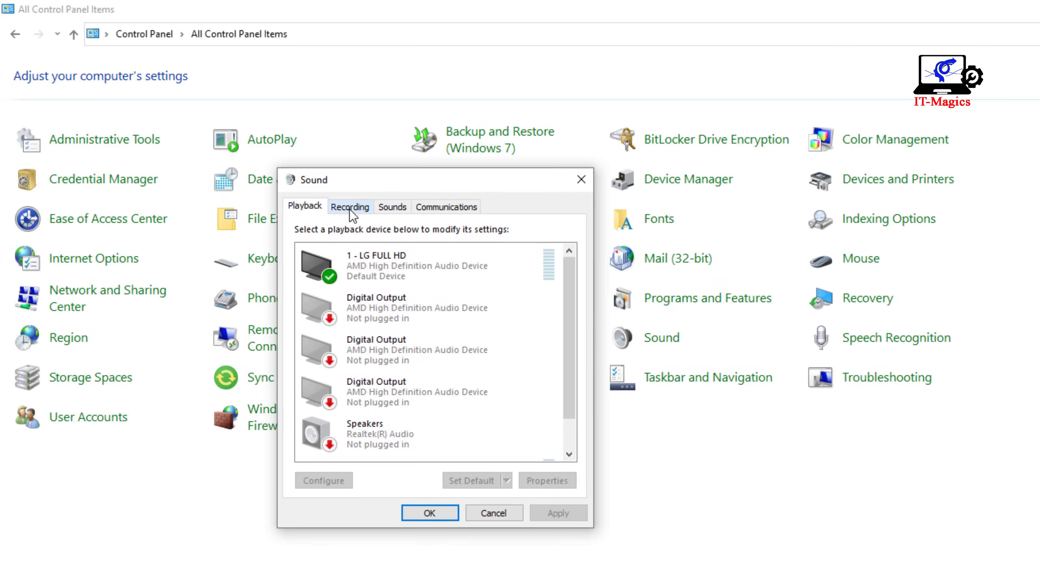
left_click(349, 206)
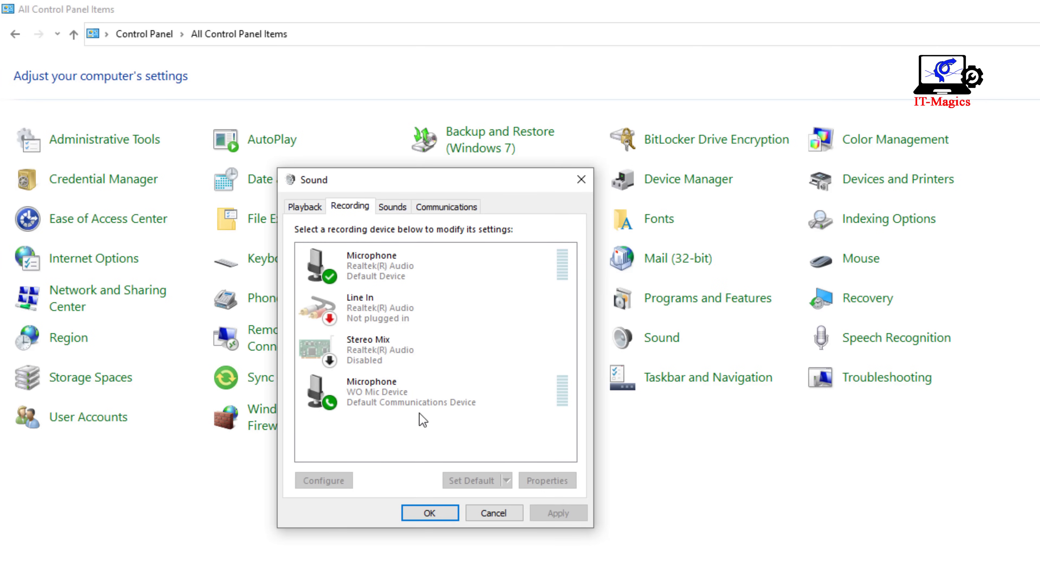
left_click(385, 265)
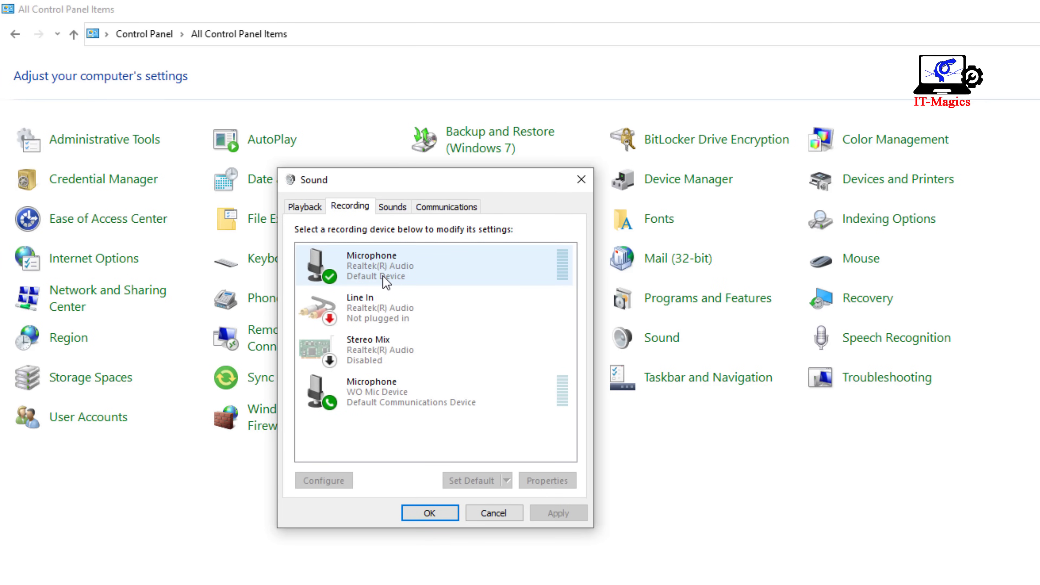
left_click(431, 391)
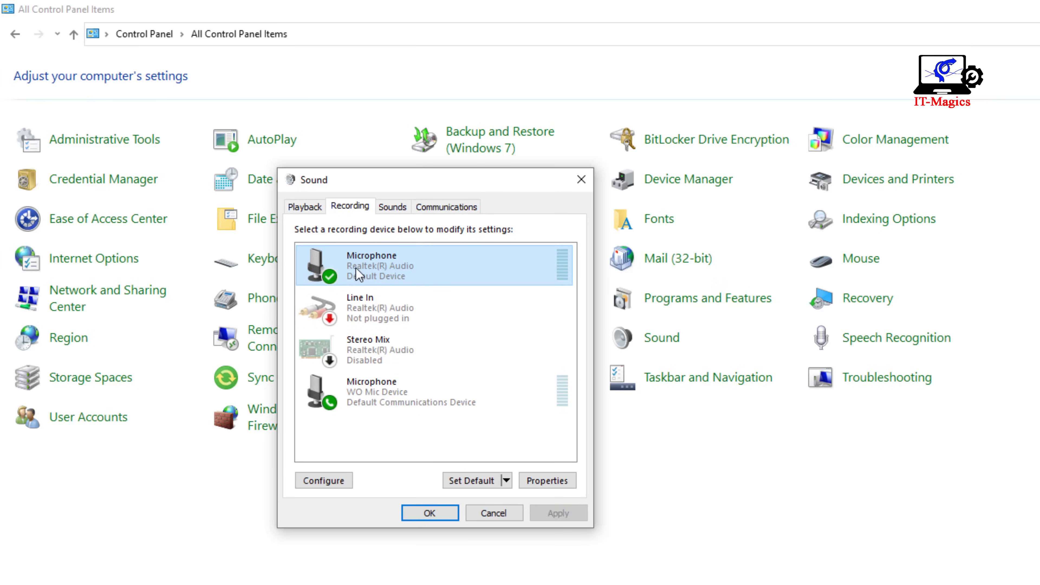
mouse_move(390, 274)
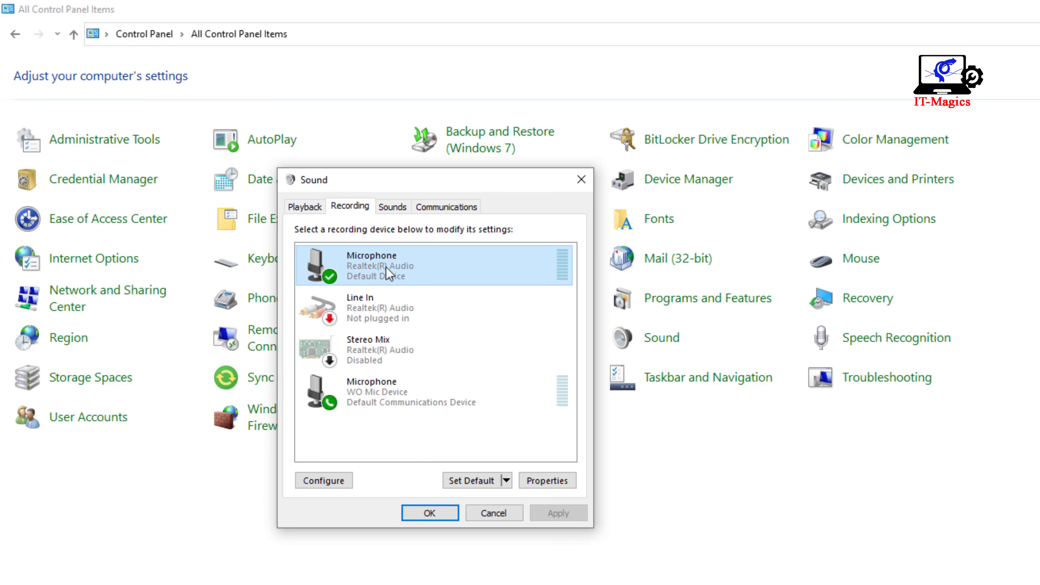
right_click(388, 265)
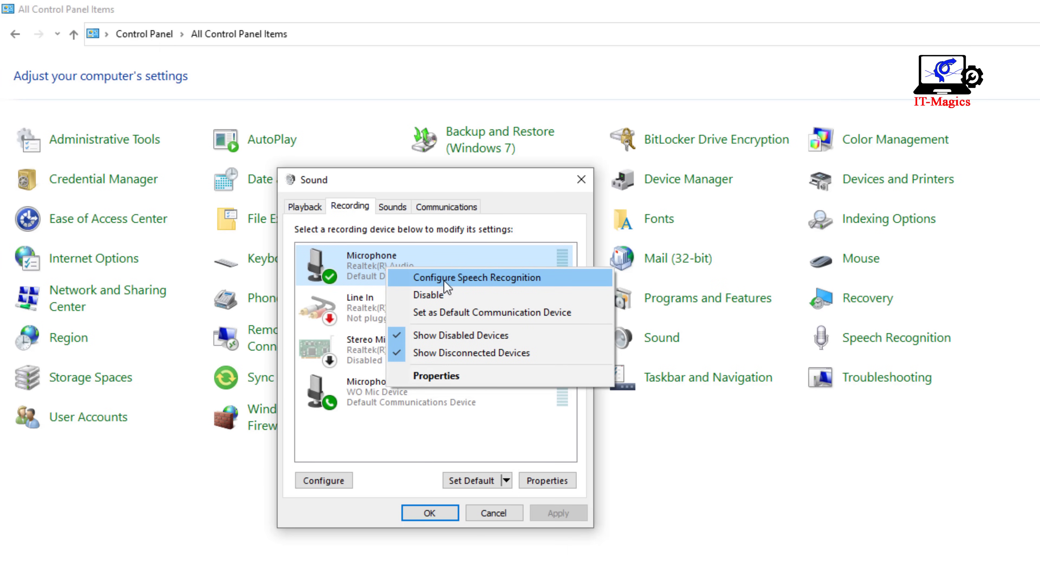
left_click(476, 277)
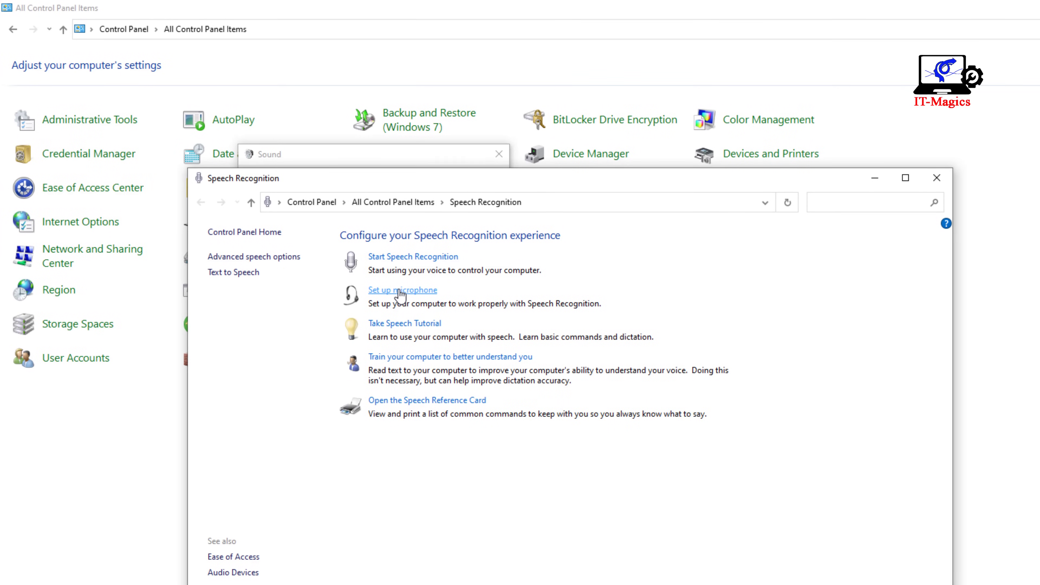
Step: Start Set up microphone with Headset Microphone selected and advance to the volume adjustment page
left_click(402, 290)
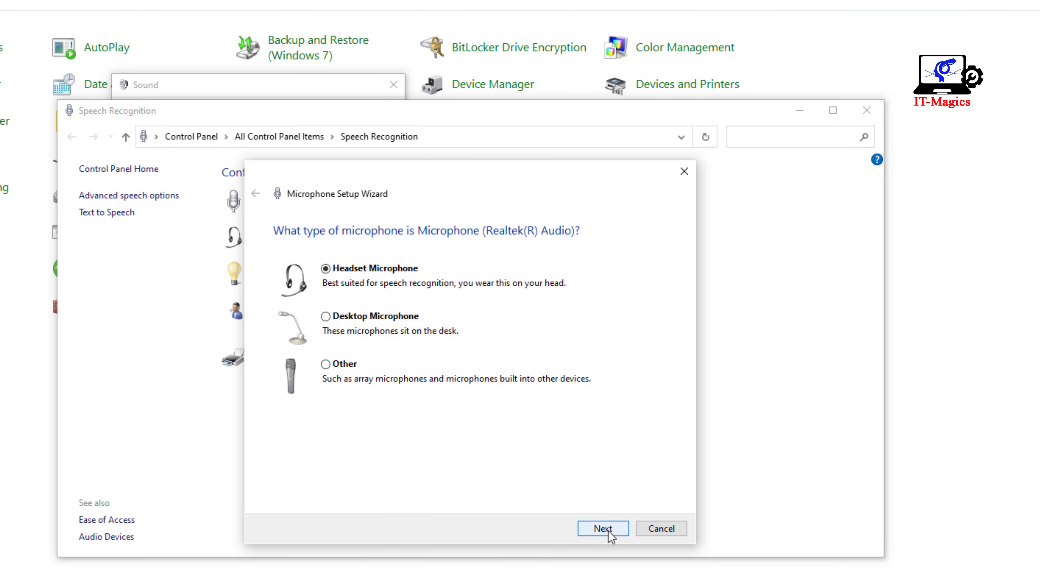
left_click(602, 529)
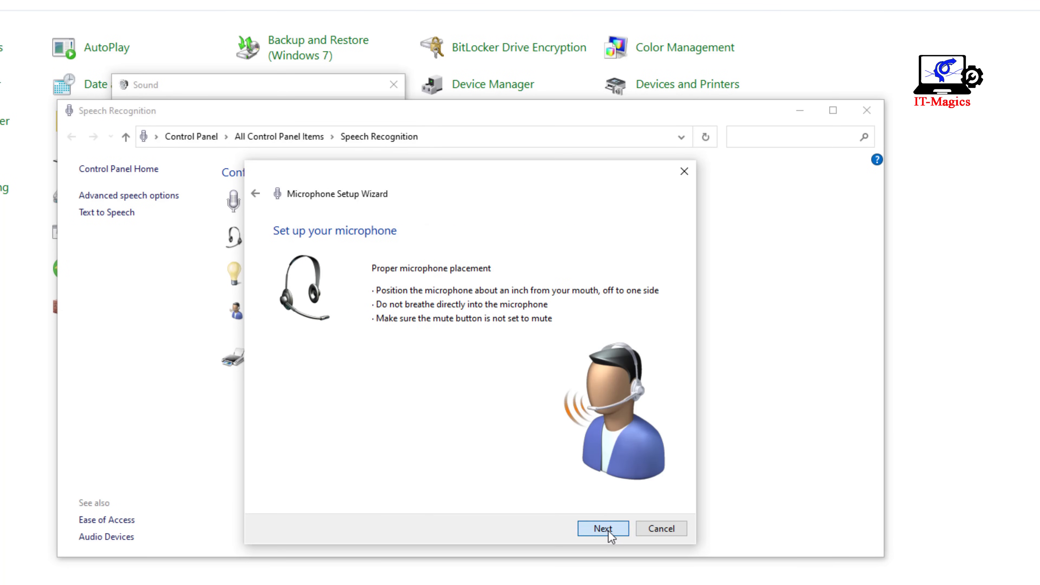
left_click(602, 528)
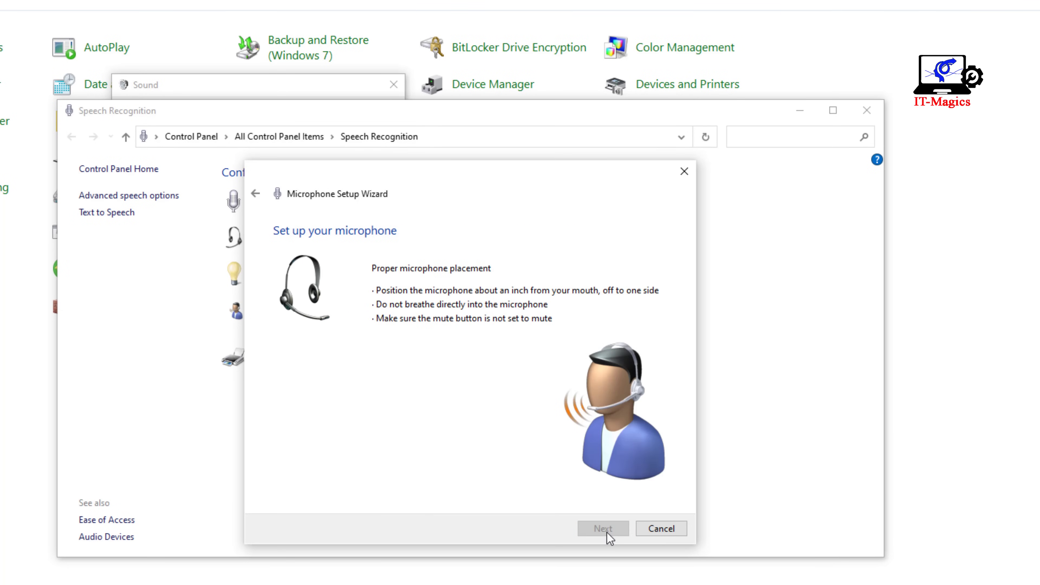
left_click(602, 528)
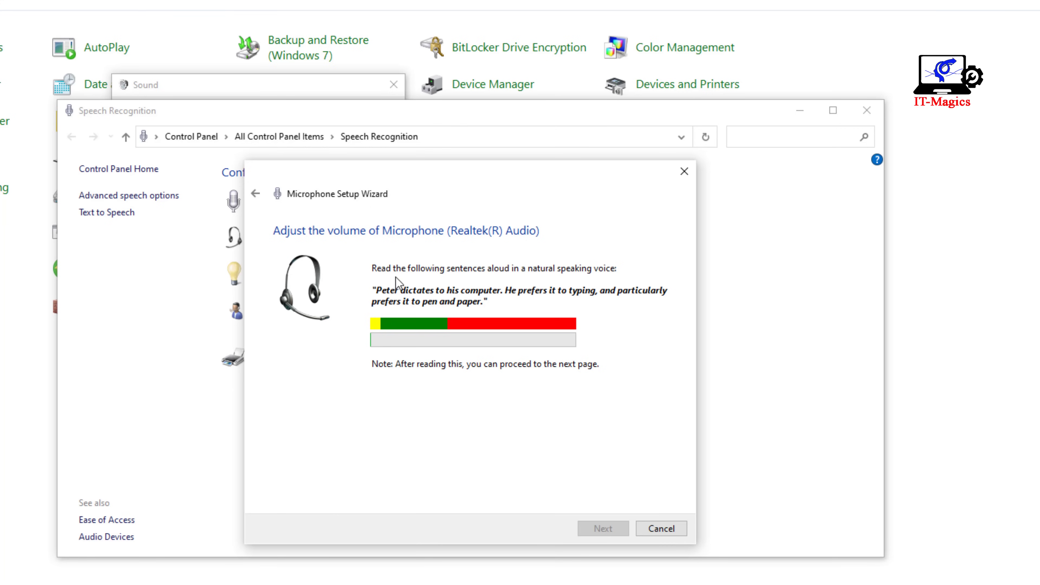
mouse_move(507, 281)
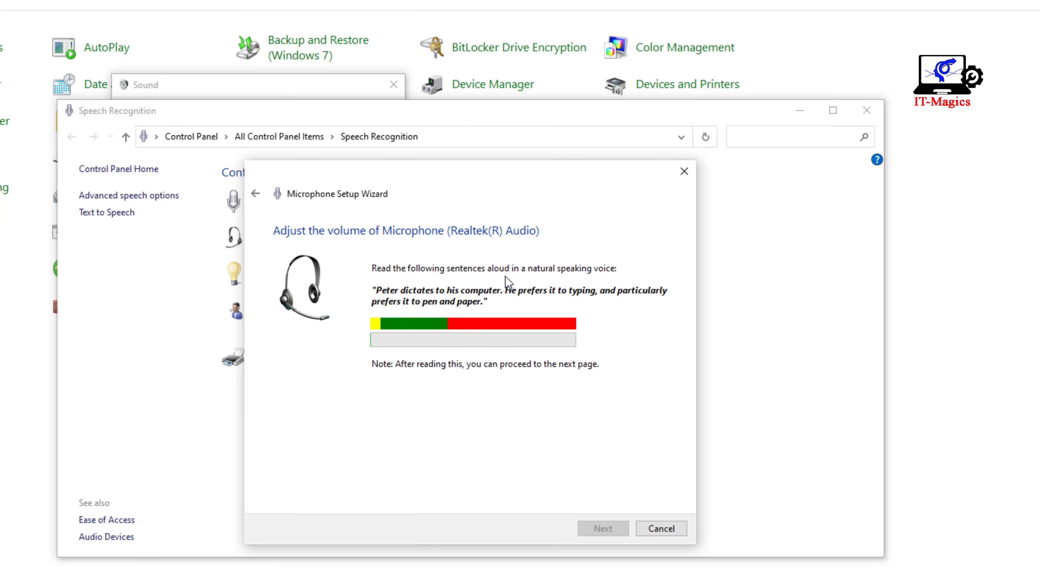
mouse_move(569, 285)
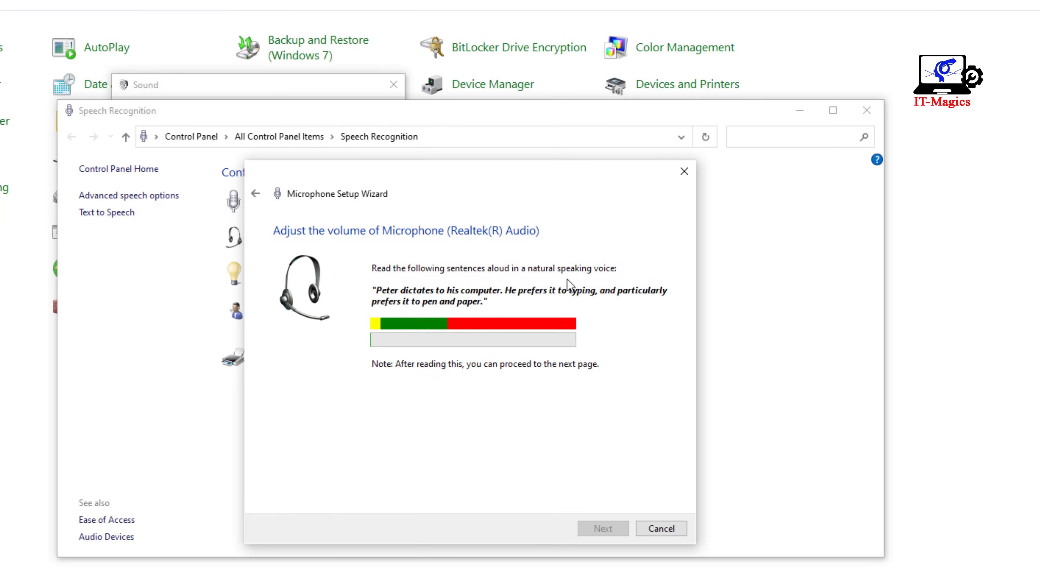
mouse_move(390, 313)
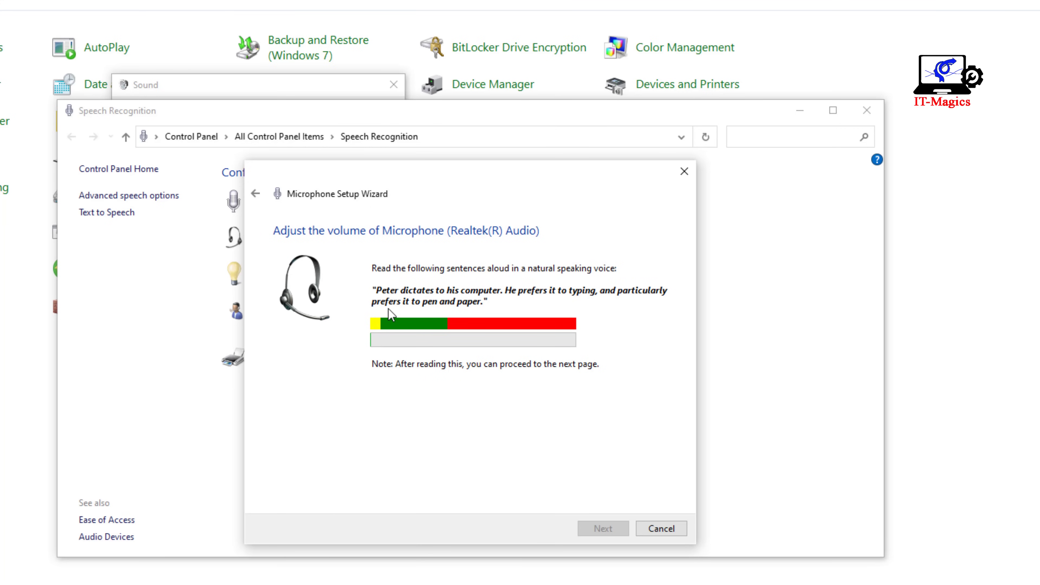
mouse_move(484, 309)
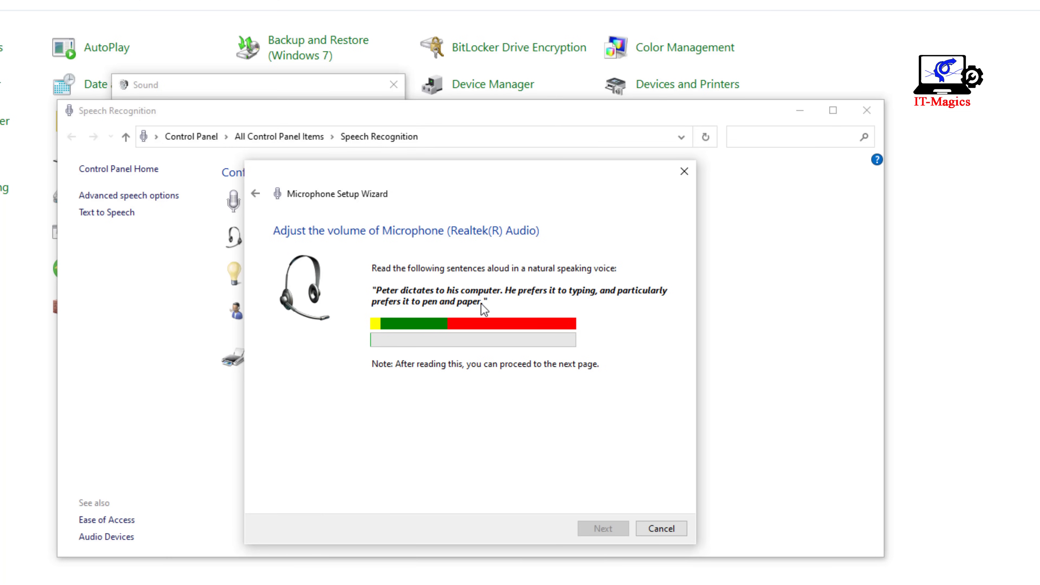
mouse_move(541, 310)
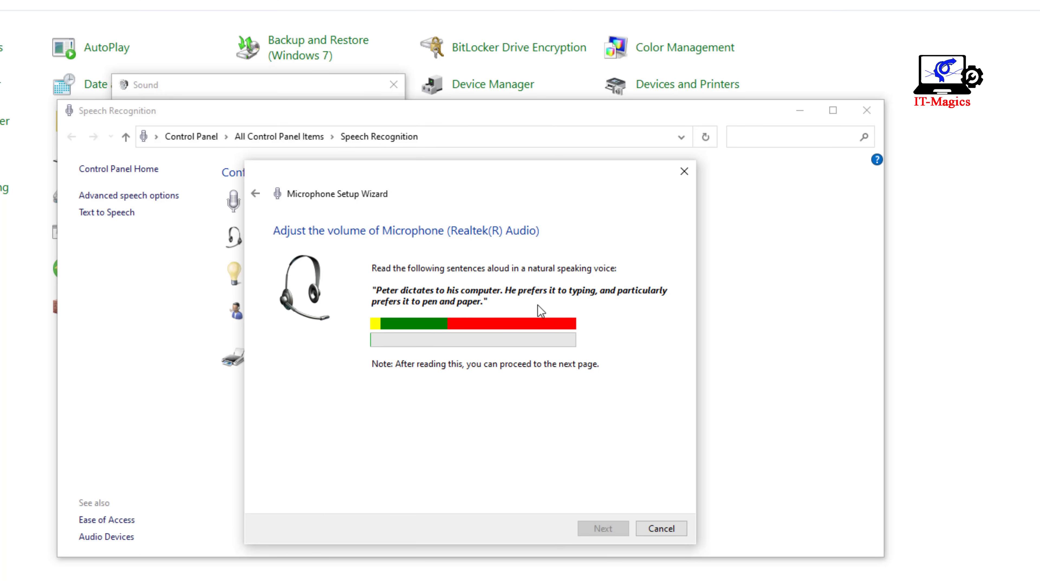
mouse_move(617, 307)
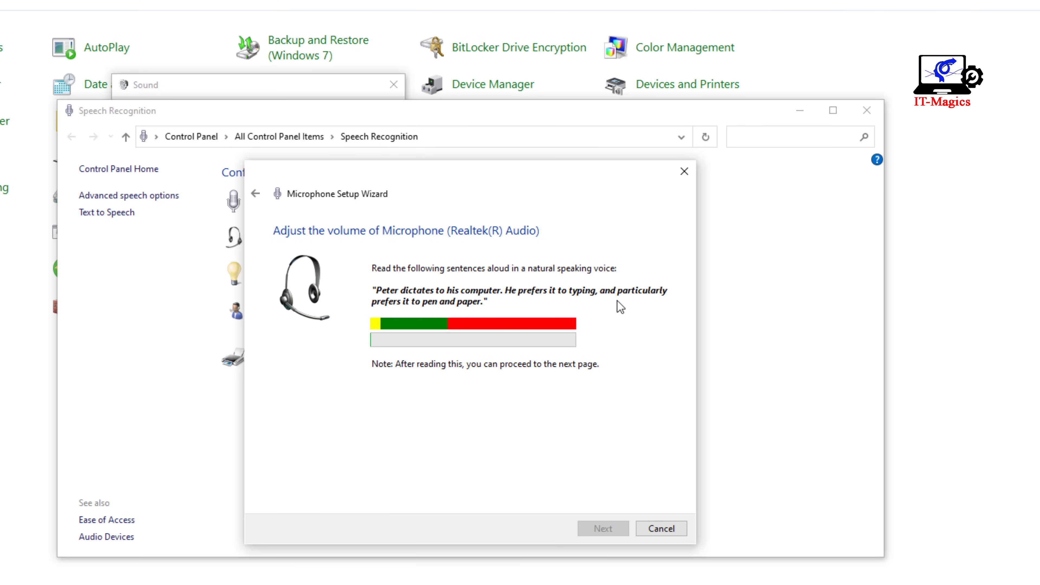
mouse_move(648, 308)
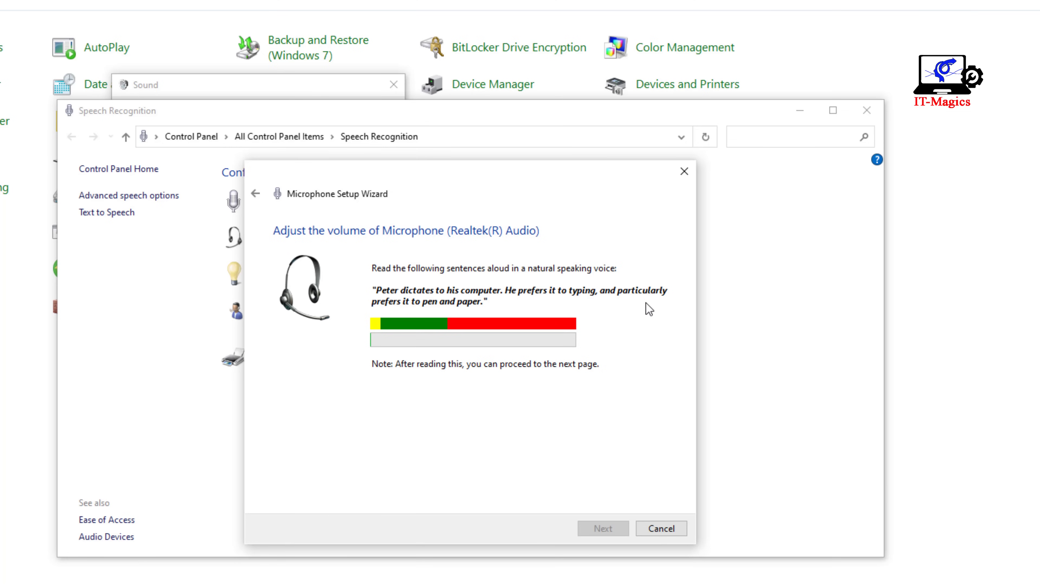
mouse_move(434, 318)
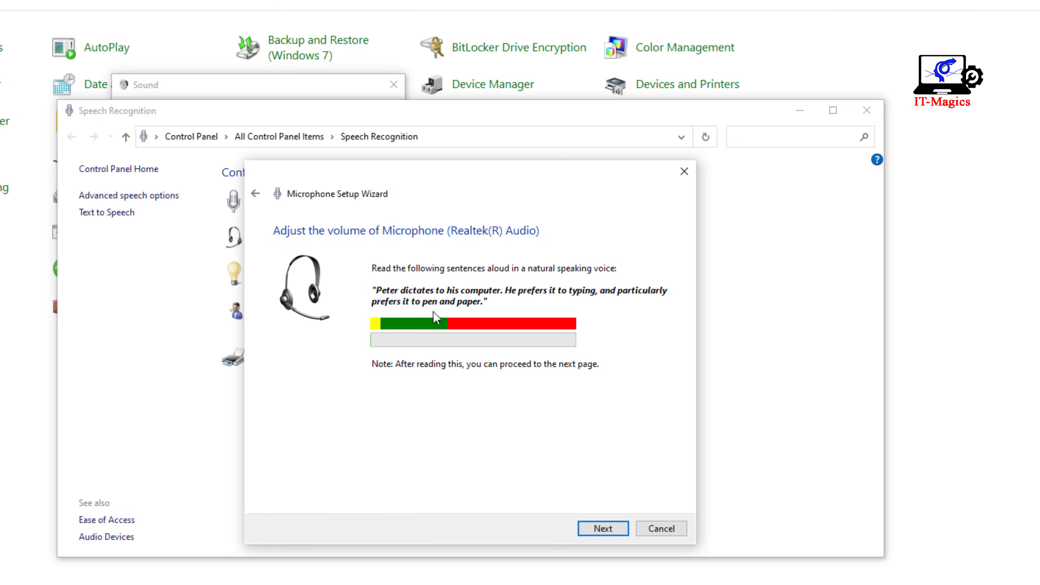
mouse_move(417, 307)
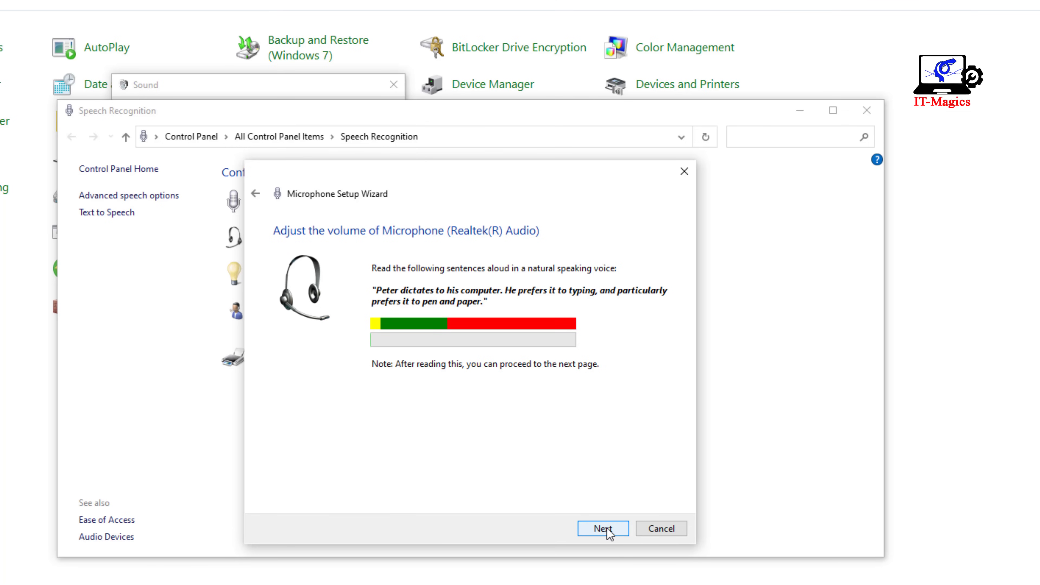
mouse_move(609, 532)
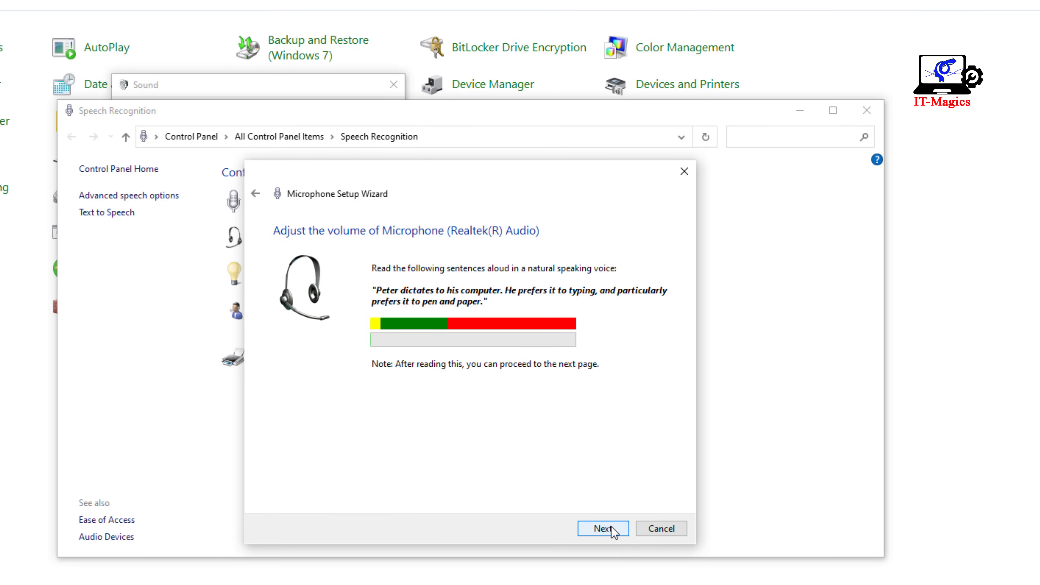
Step: Advance past the volume check and finish the Microphone Setup Wizard
left_click(602, 528)
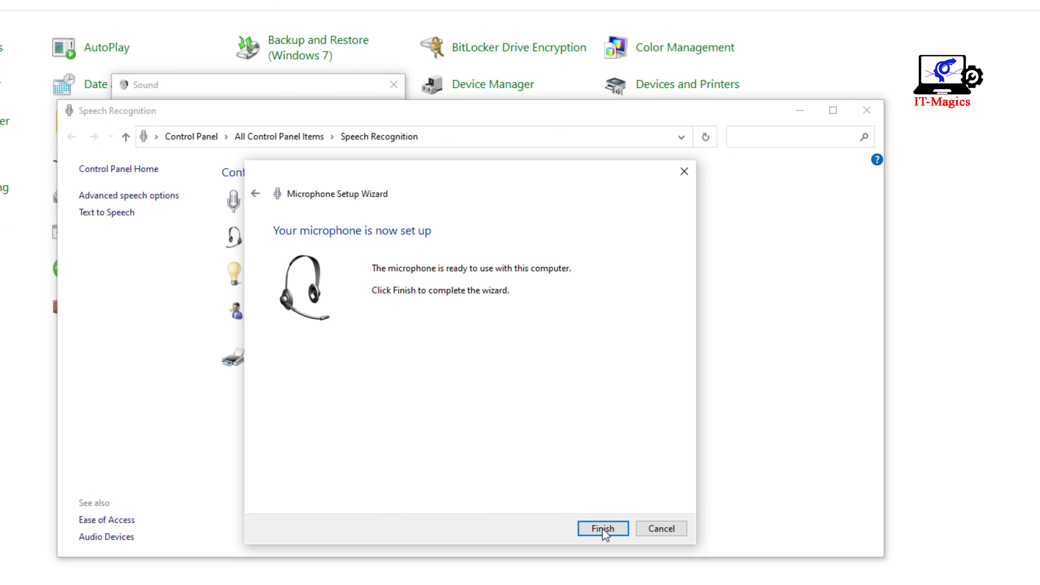
left_click(602, 528)
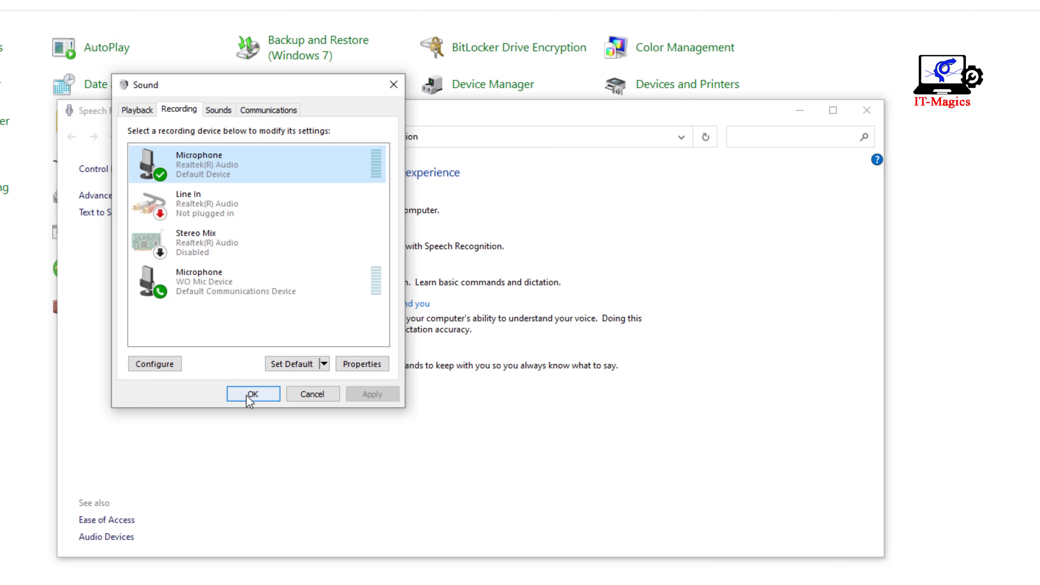
Step: Close Sound and Speech Recognition, reopen Sound's Recording devices and show the Realtek microphone's options
left_click(253, 393)
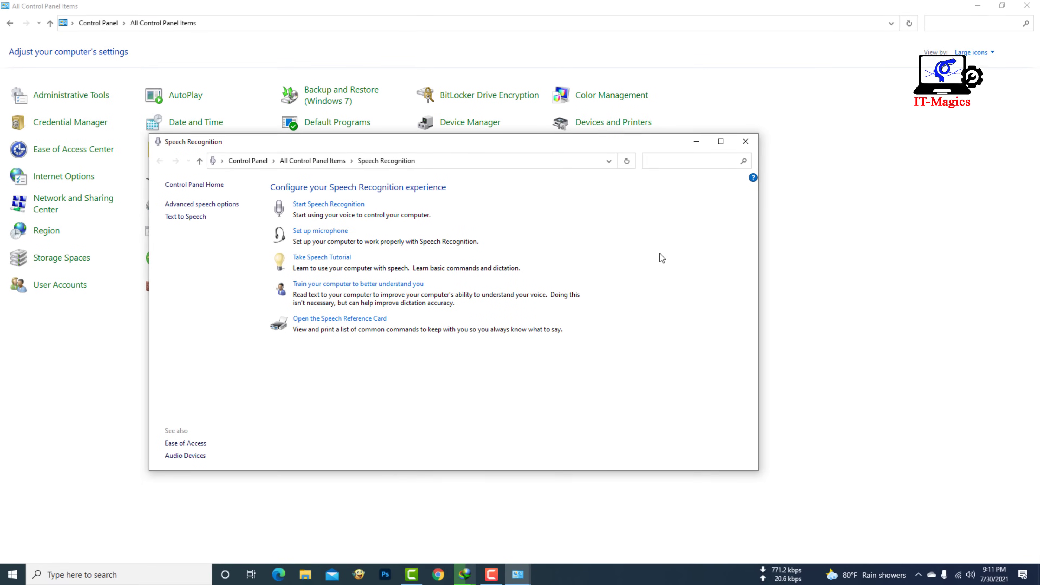
left_click(745, 141)
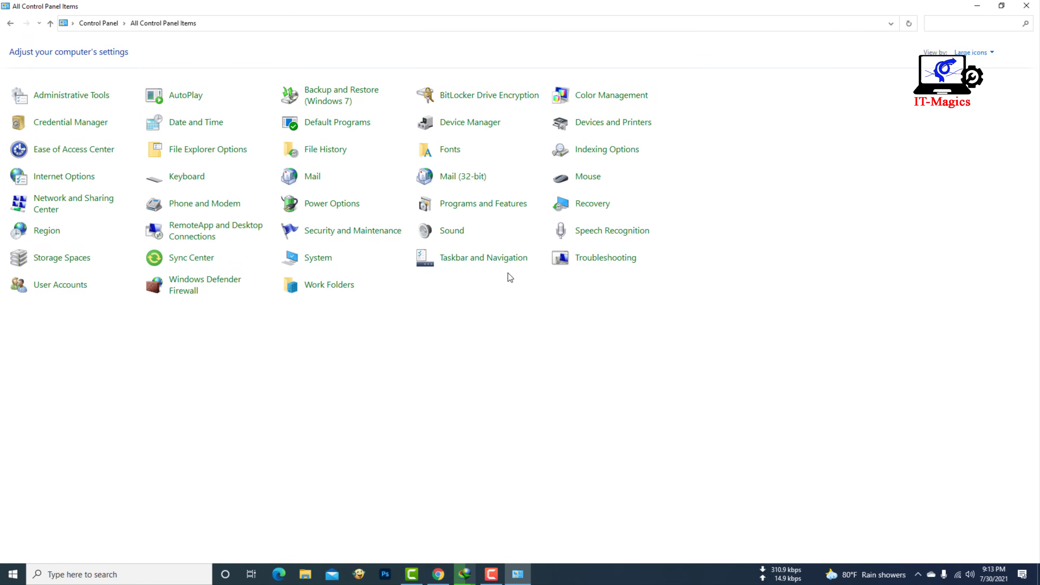
mouse_move(452, 230)
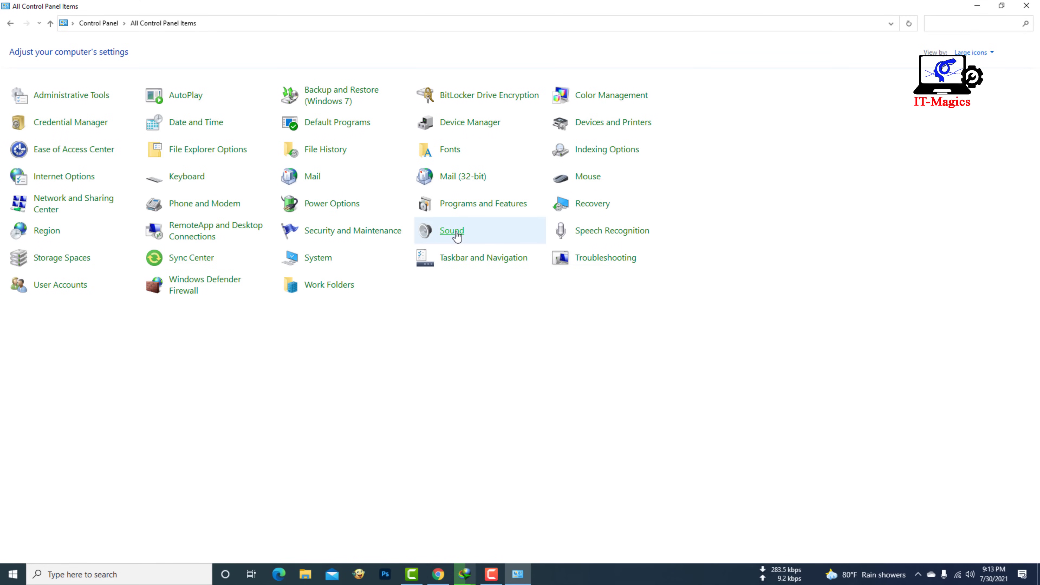
left_click(452, 230)
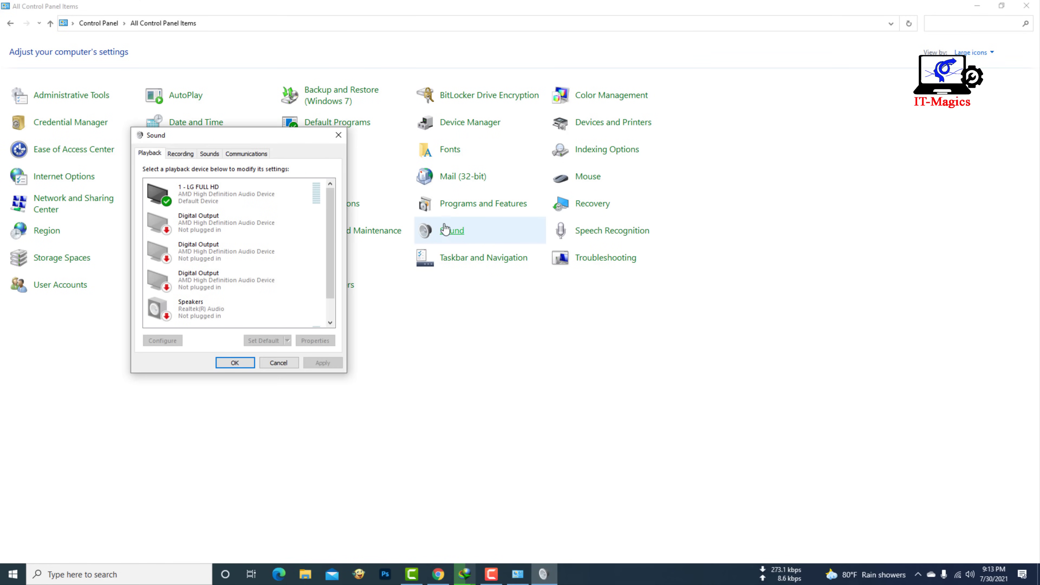
mouse_move(201, 165)
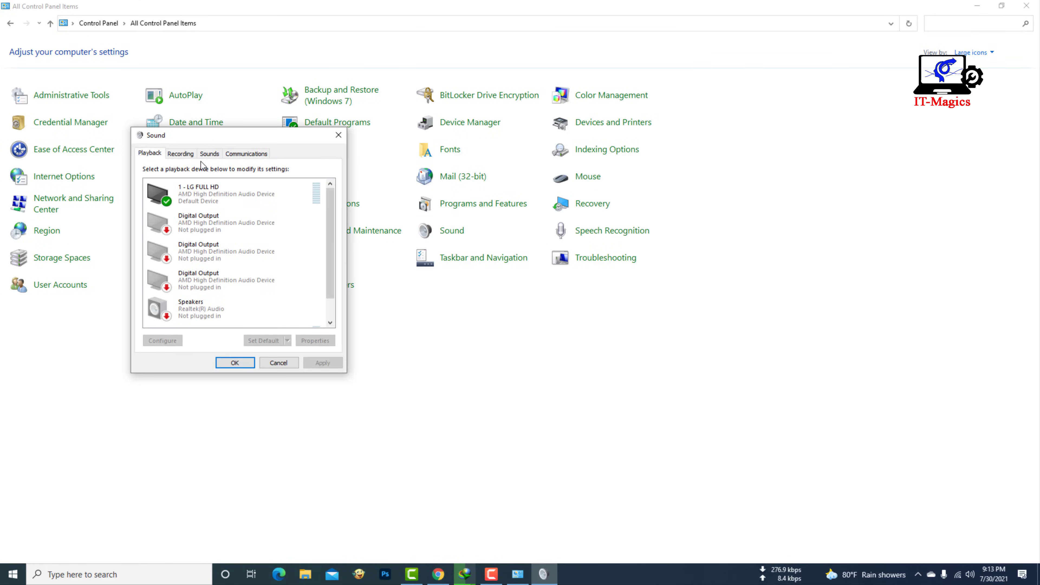
left_click(180, 154)
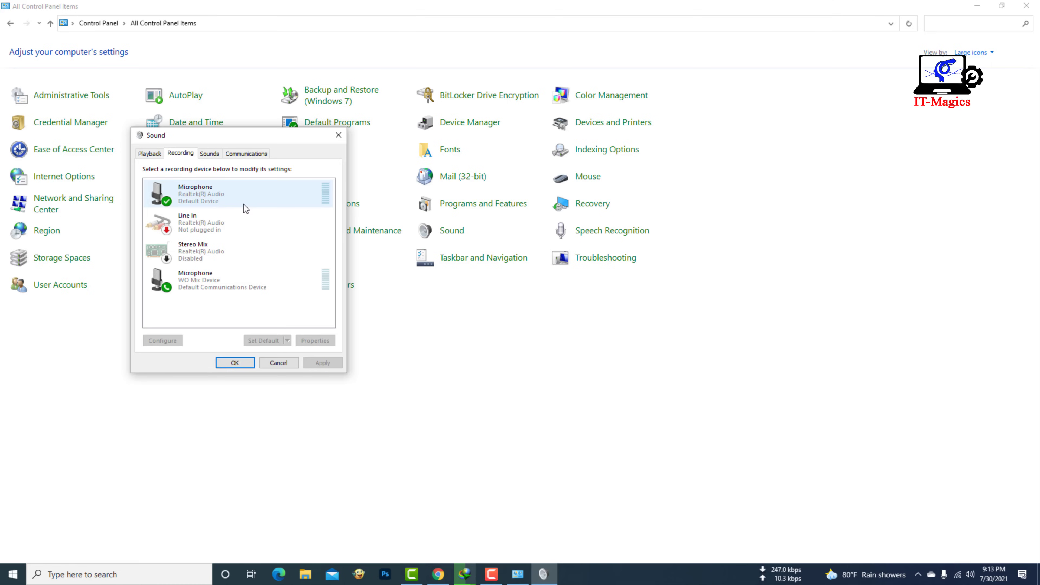
right_click(236, 193)
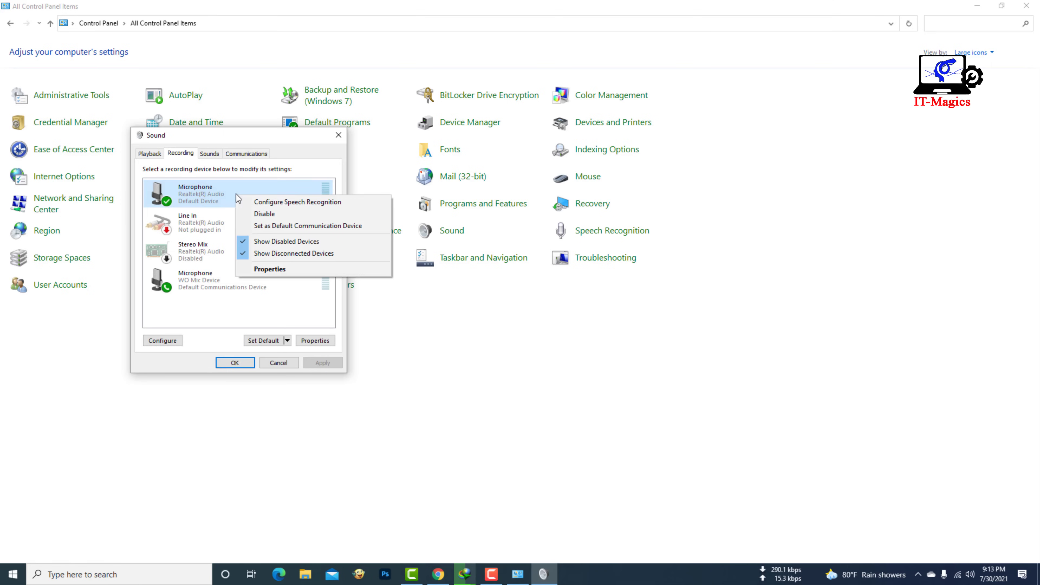
Step: Review the Realtek microphone's Listen and Levels properties (100, +30 dB boost), then close Sound
left_click(270, 268)
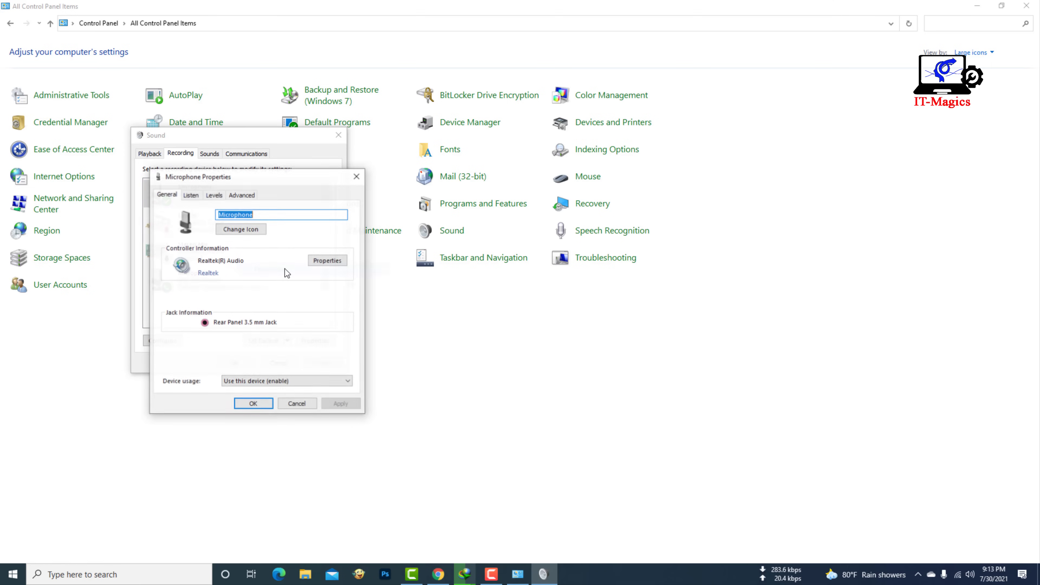
left_click(190, 195)
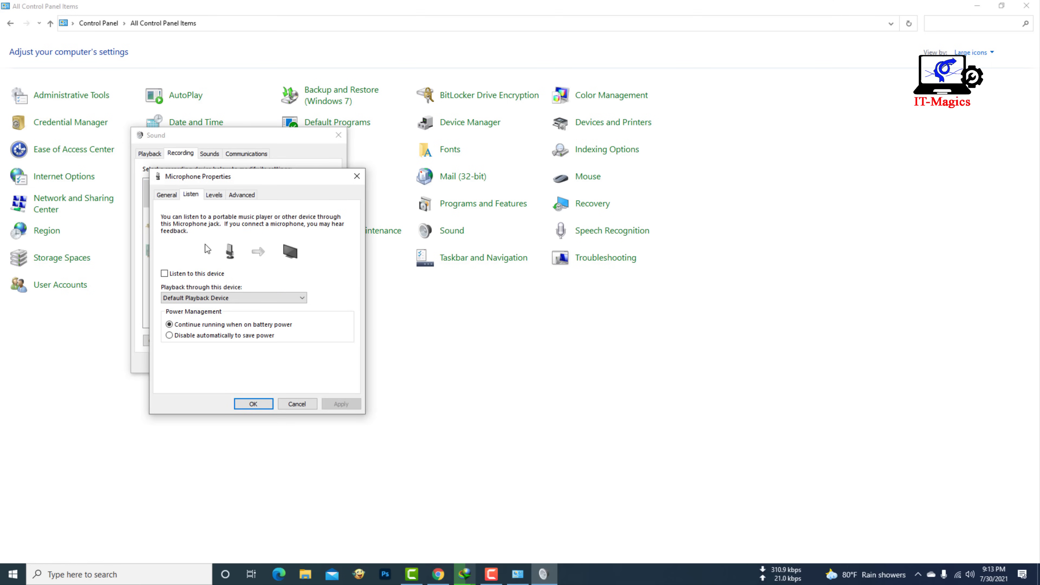
left_click(214, 195)
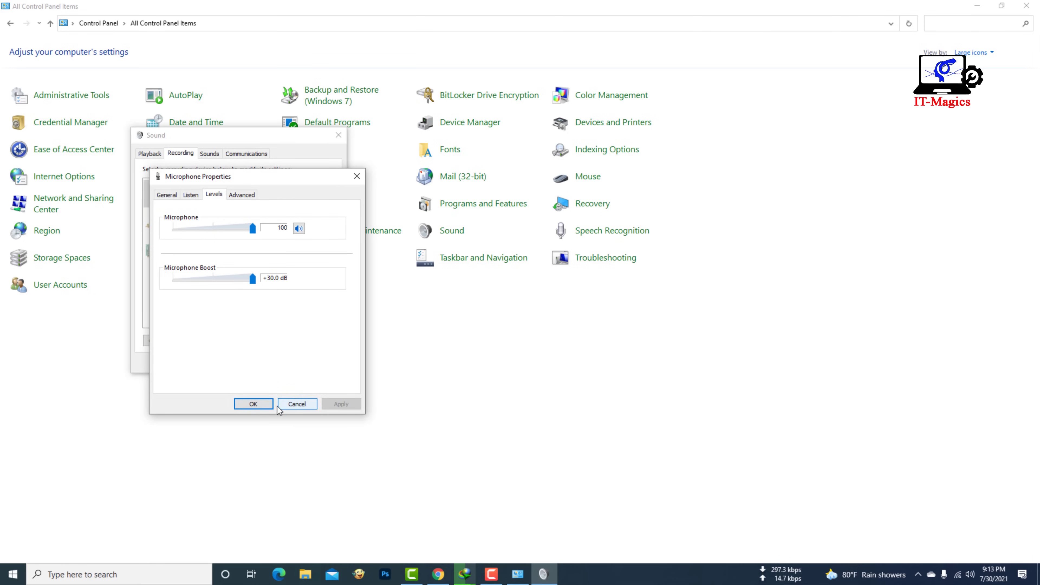
left_click(253, 403)
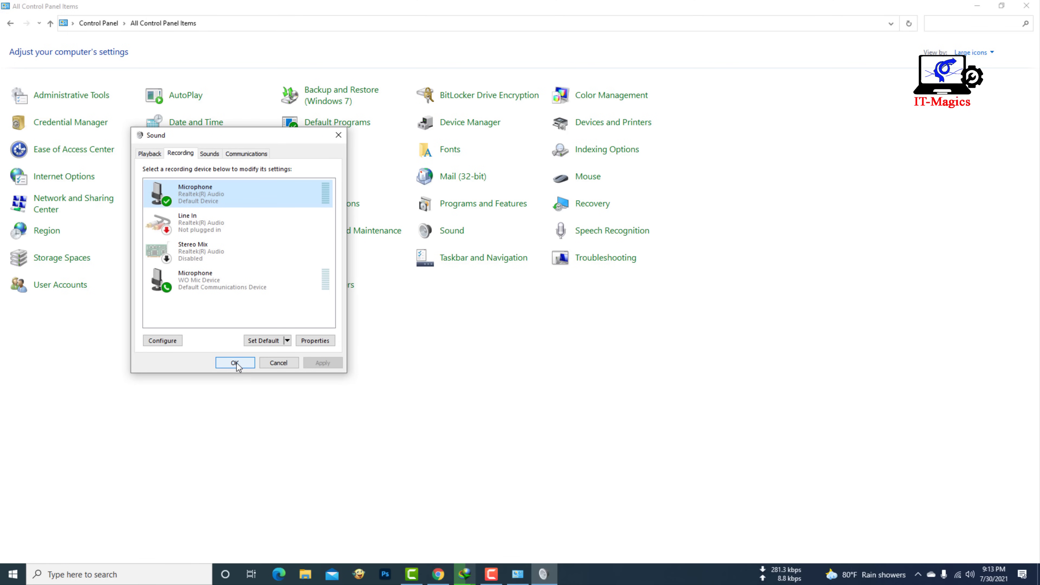
left_click(234, 363)
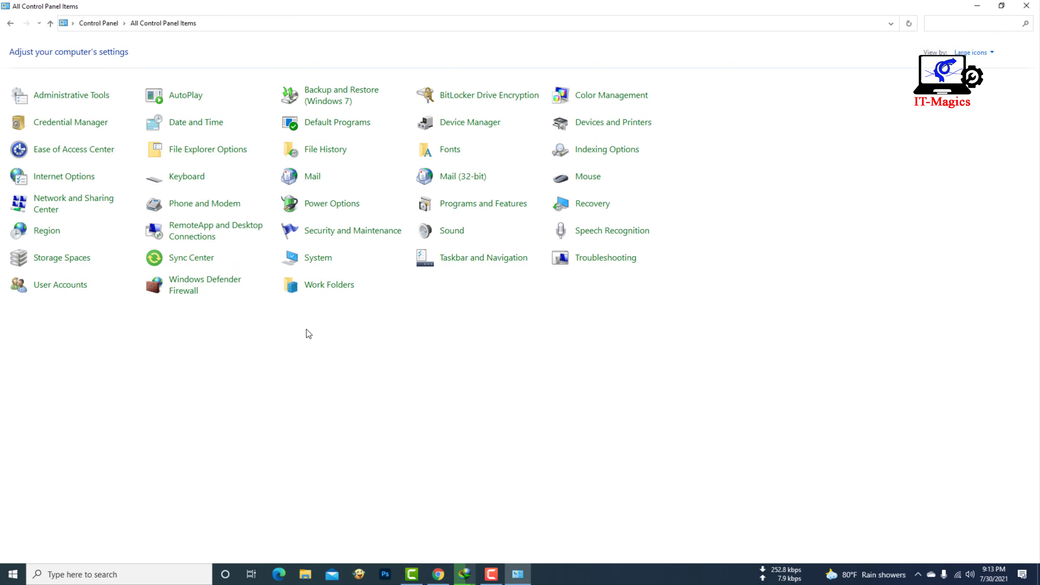
mouse_move(379, 501)
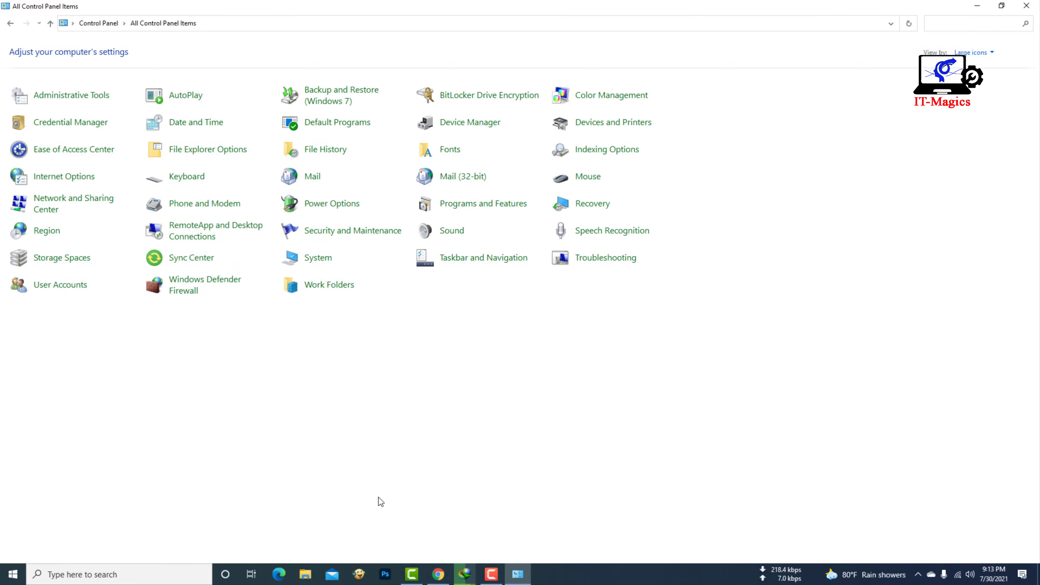
Step: Switch to Google Translate in Chrome and set Spanish as the target language
left_click(437, 574)
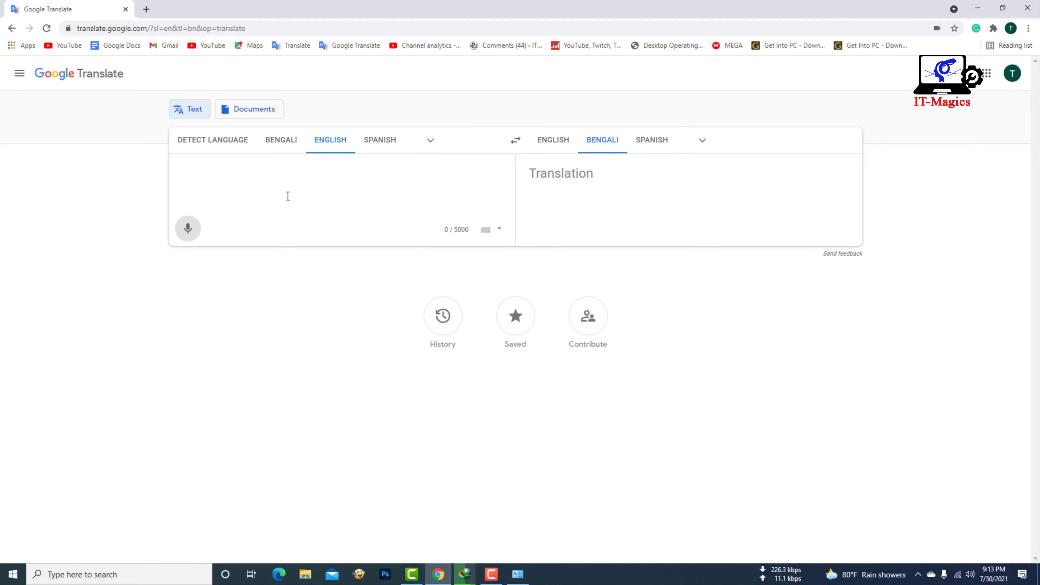
left_click(188, 228)
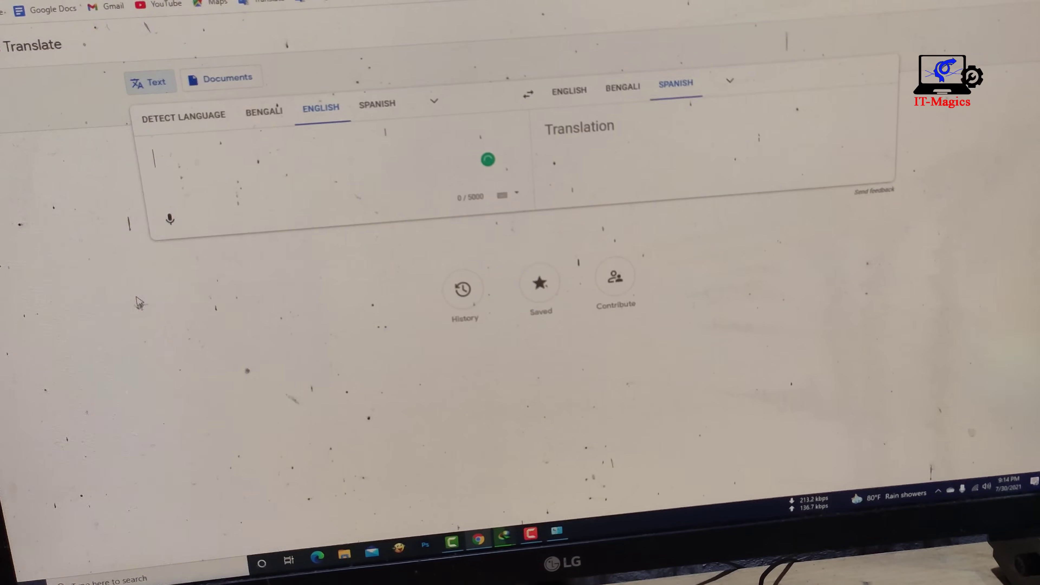
Step: Voice-type 123456 into the source box so the Spanish translation reads 123456
left_click(169, 218)
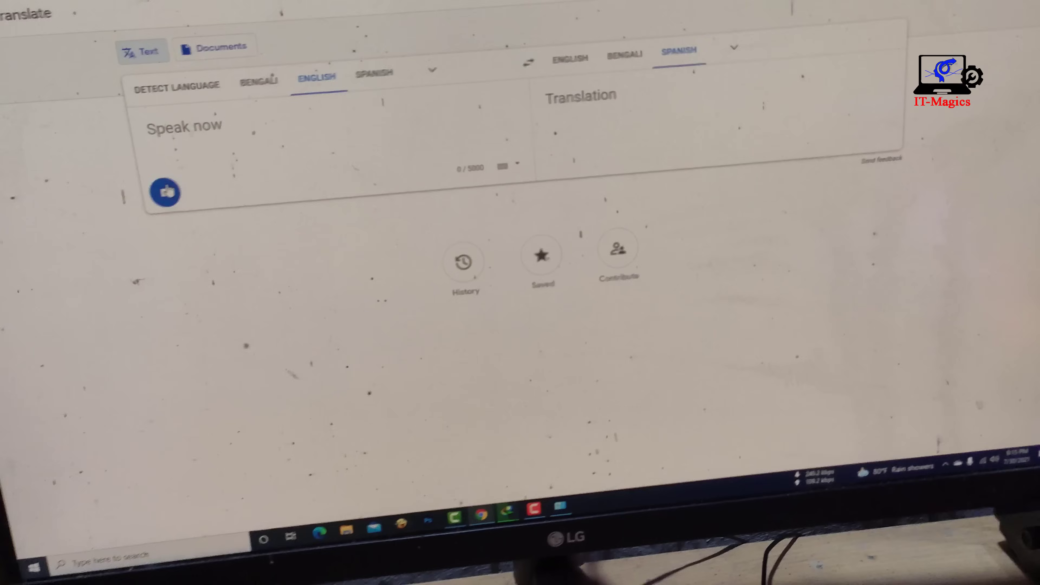
type("123")
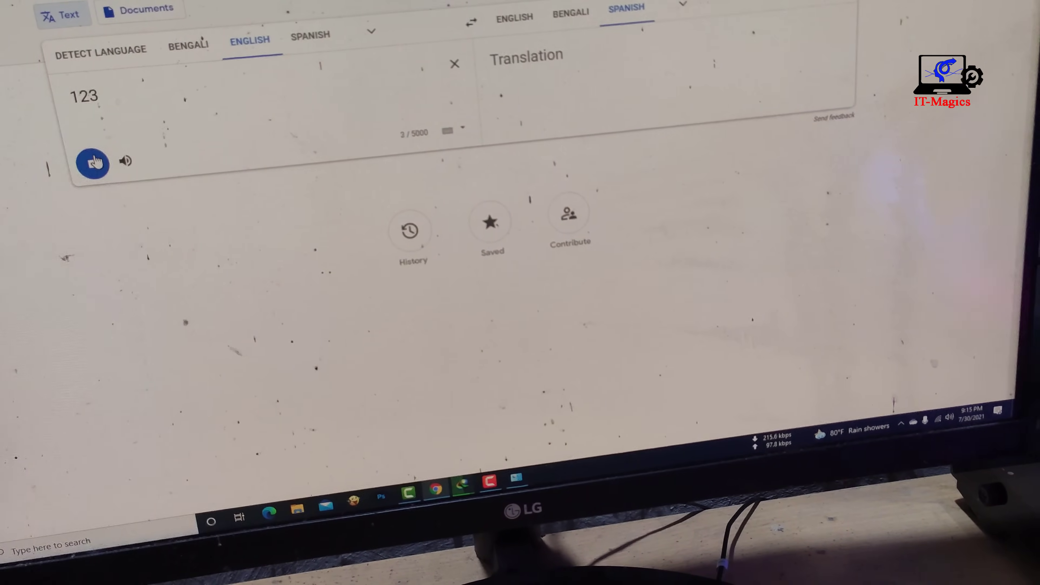
type("456")
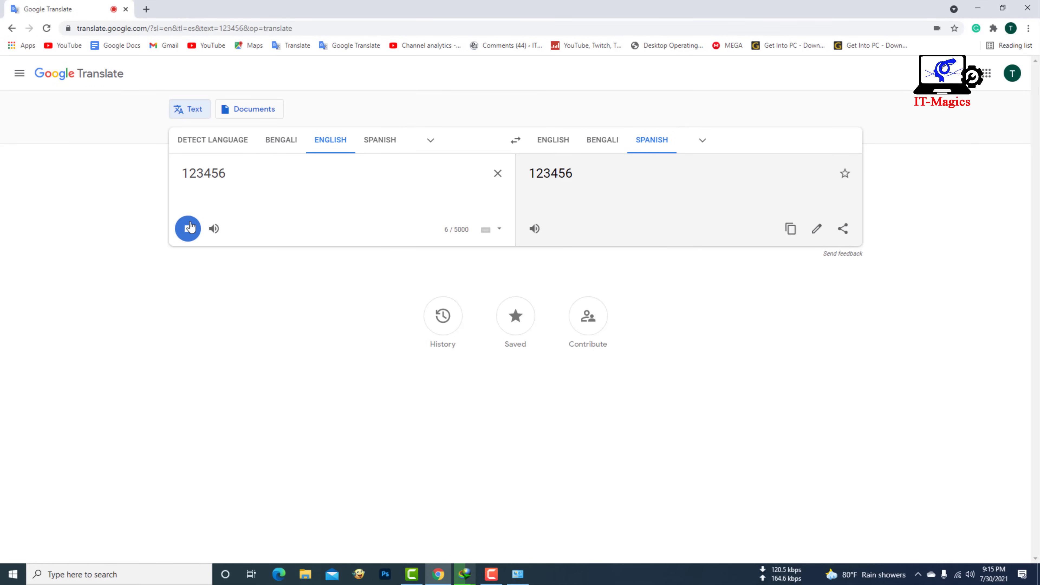
left_click(188, 228)
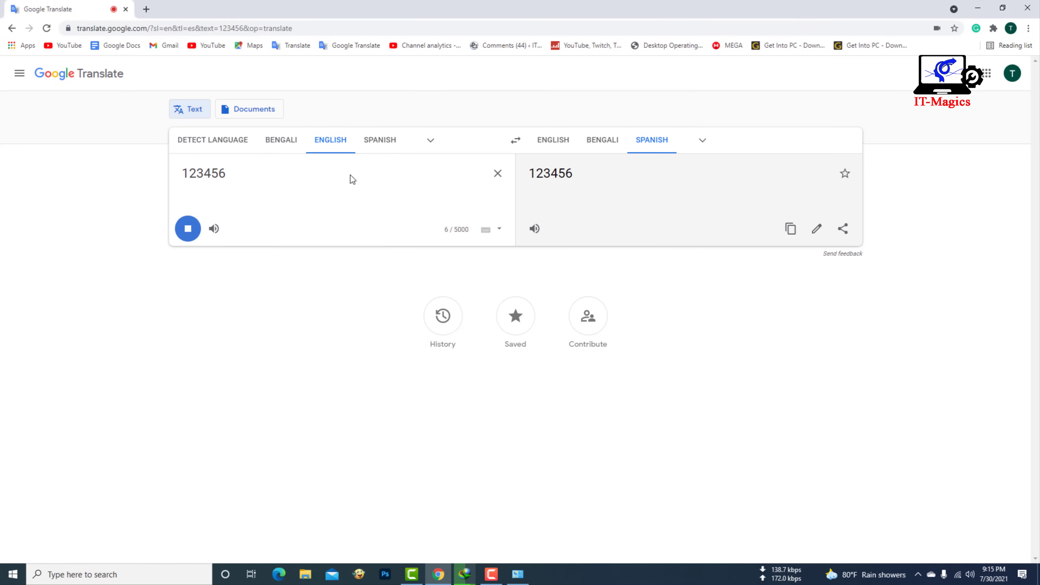
mouse_move(956, 305)
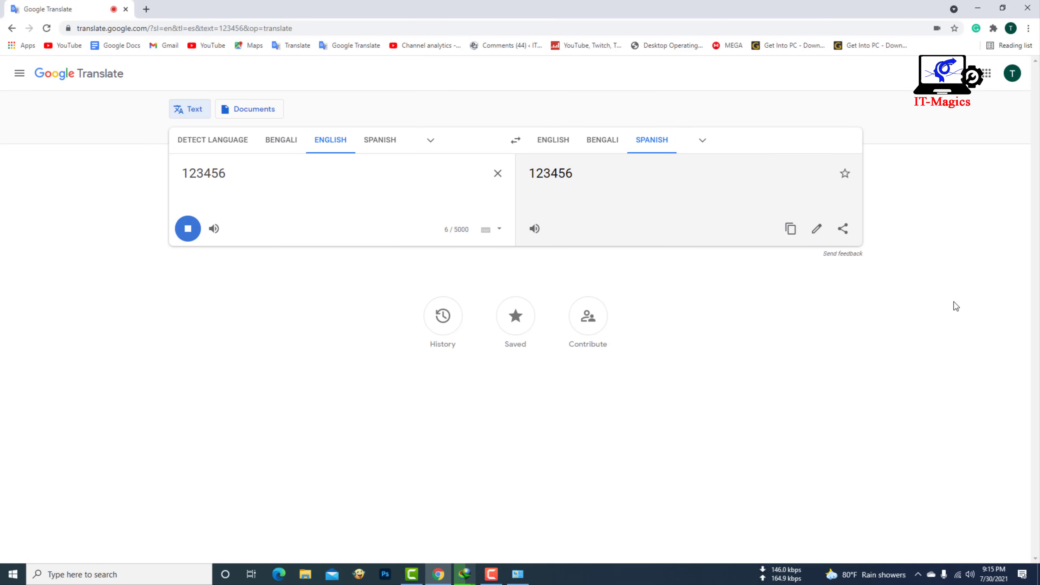